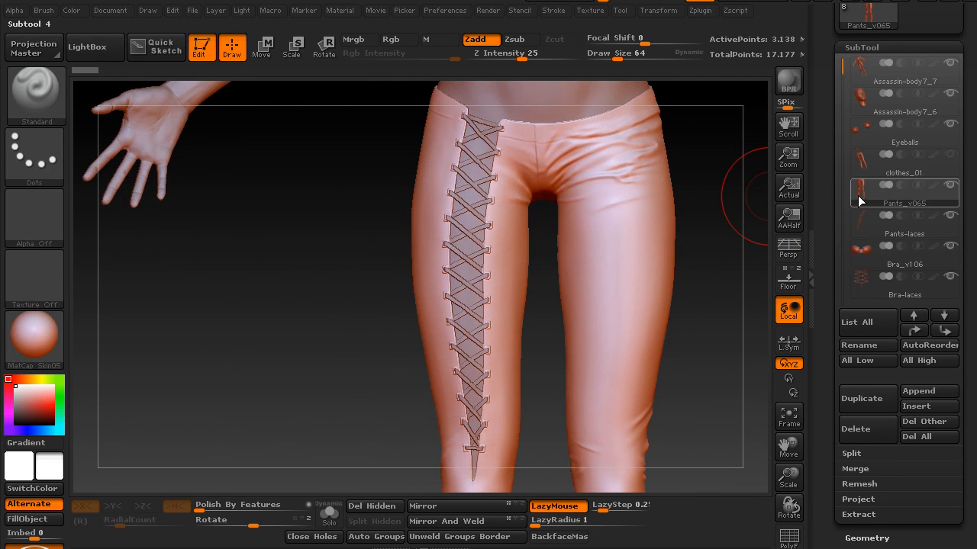
Check the Pants_v065 subtool, then leave clothes_01 as the active subtool
left_click(904, 172)
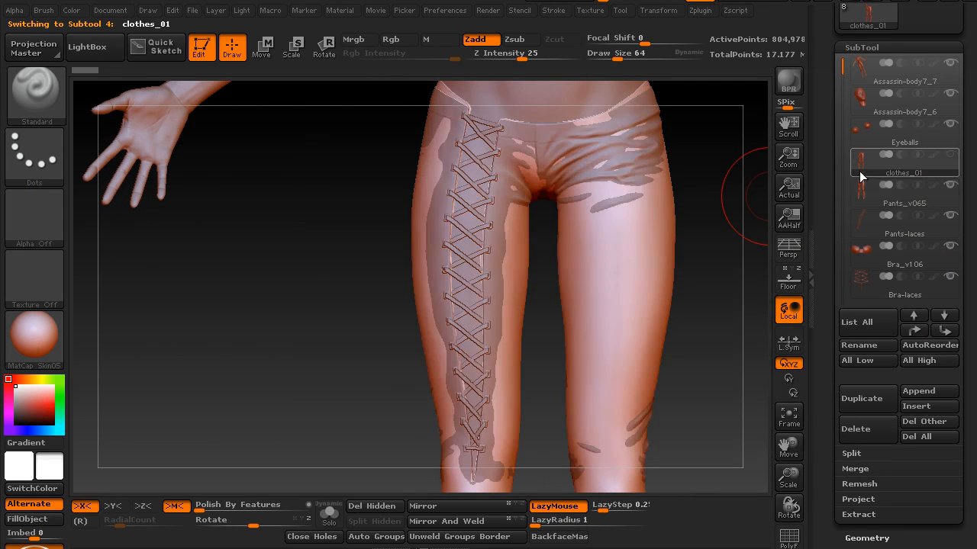
left_click(904, 193)
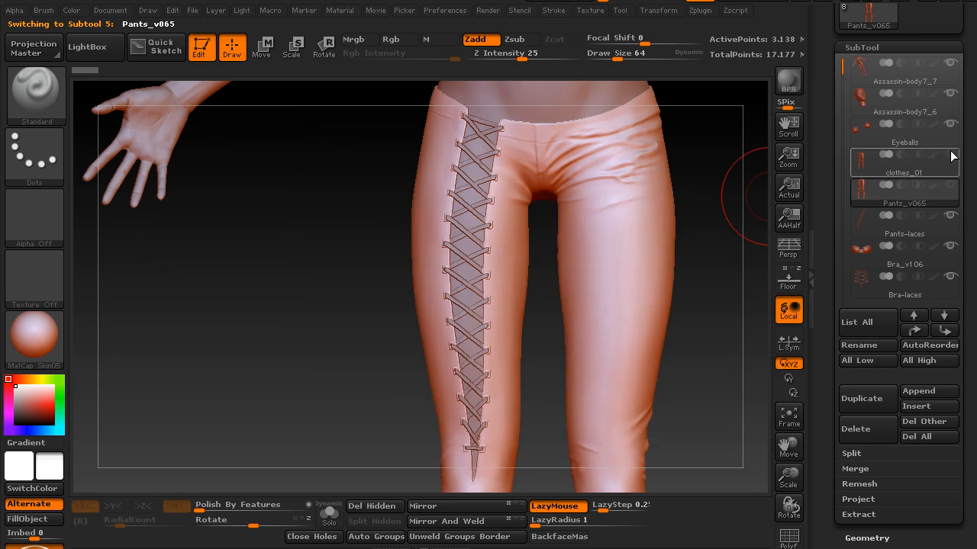
left_click(903, 172)
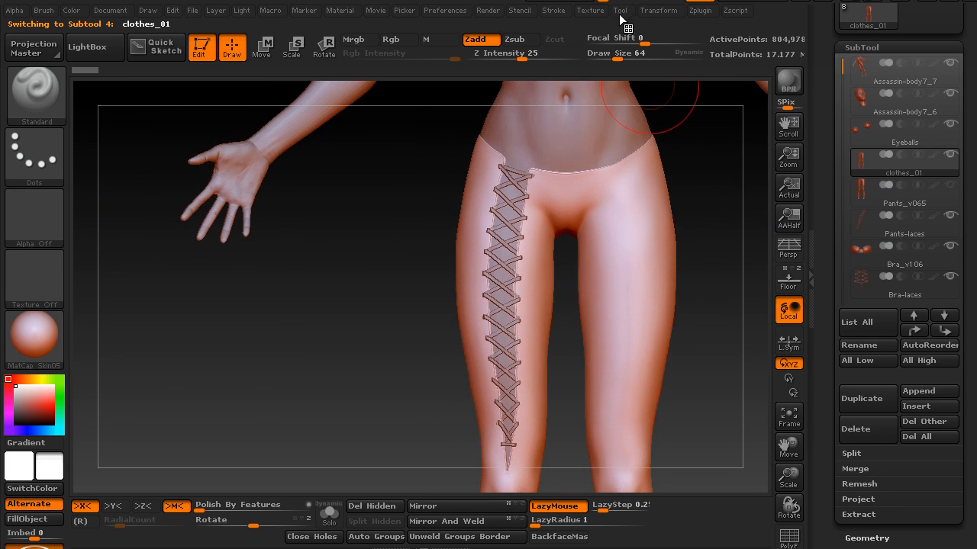
Import GSTA-WP3_V4.jpg from the assassin project's ref folder as the current texture
left_click(589, 9)
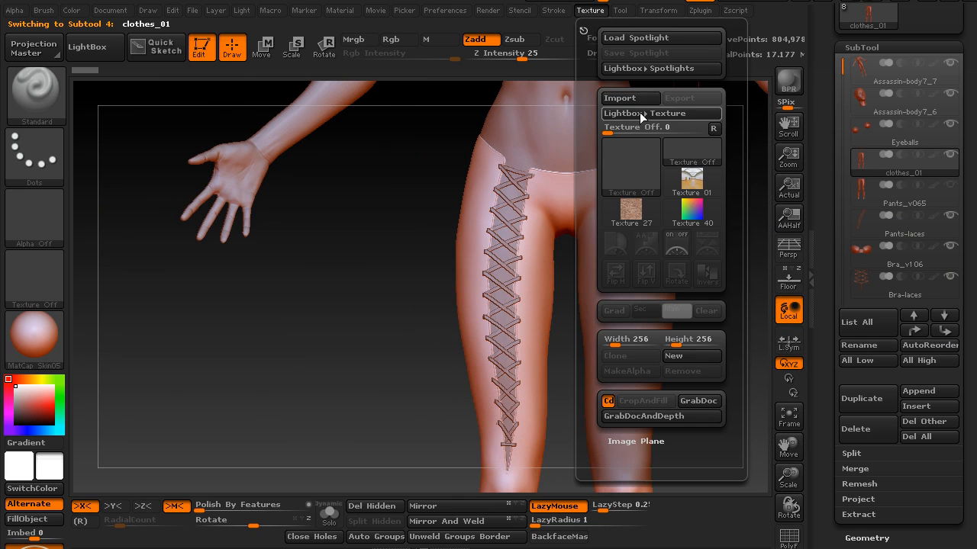
mouse_move(629, 98)
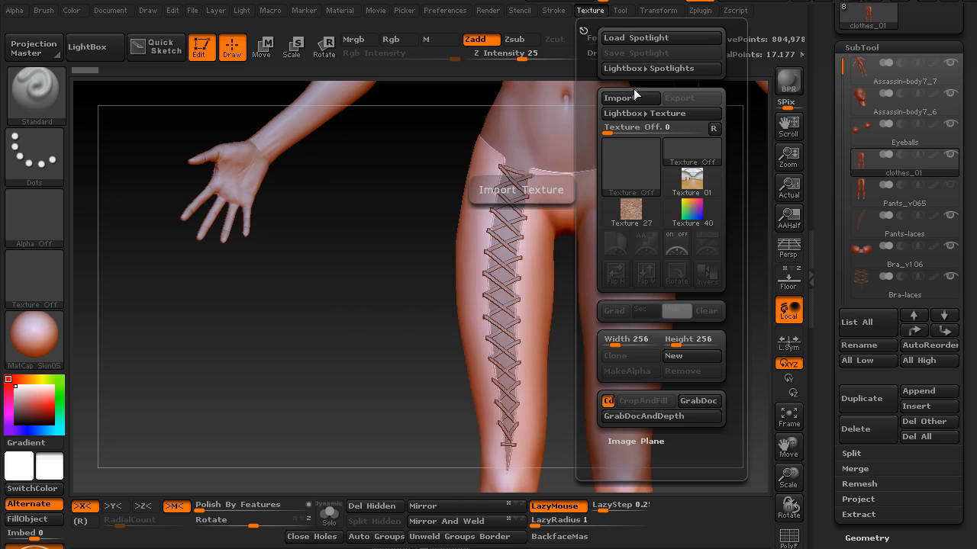
left_click(621, 98)
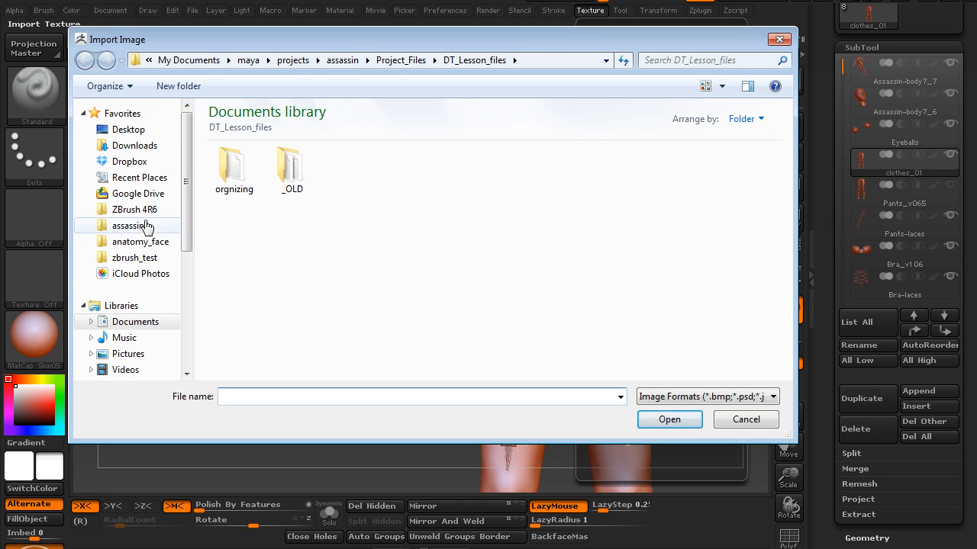
left_click(128, 226)
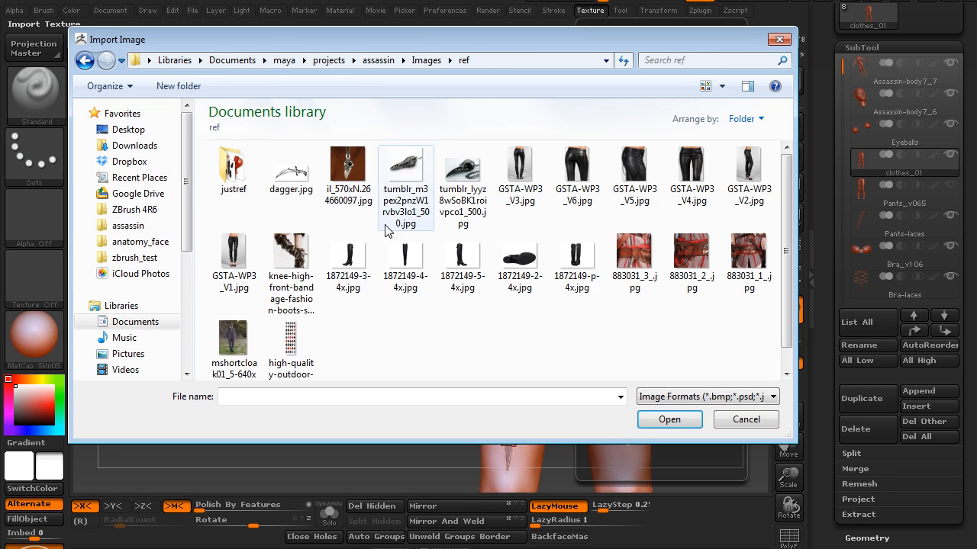
left_click(577, 169)
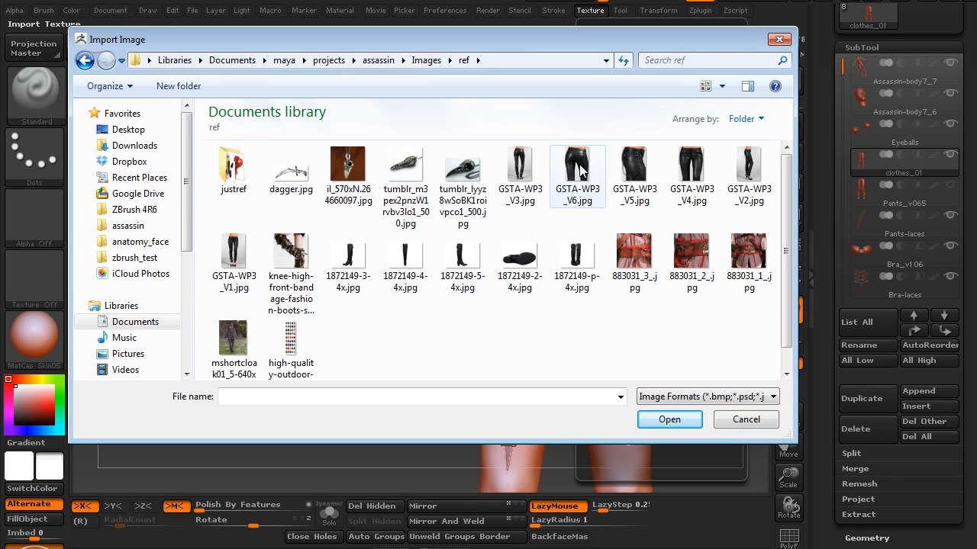
left_click(691, 175)
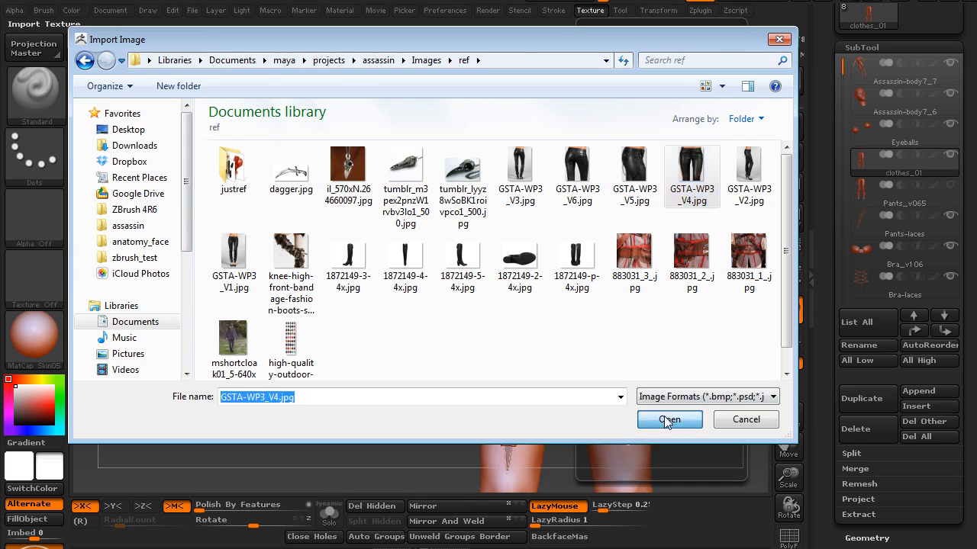
left_click(669, 420)
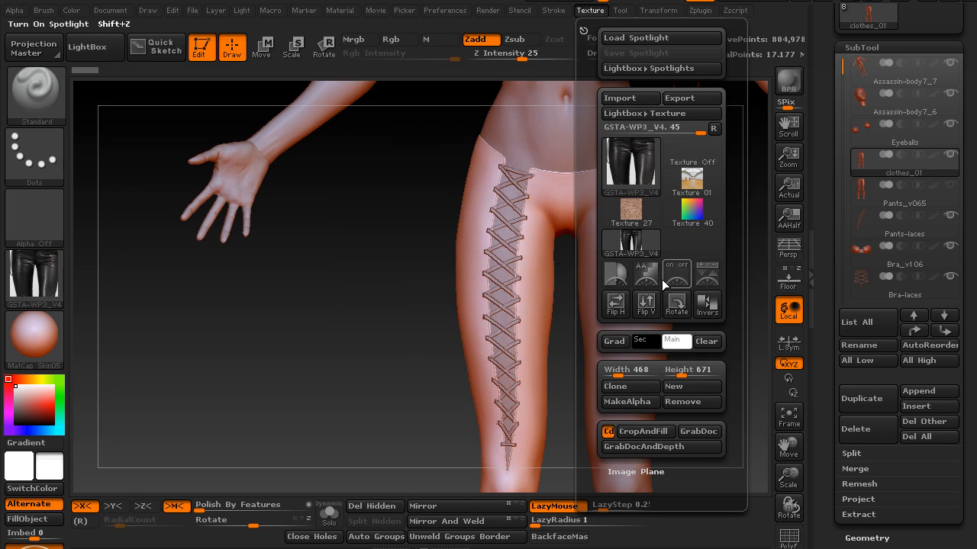
Turn on Spotlight so the pants photo overlays the canvas beside the legs
left_click(94, 46)
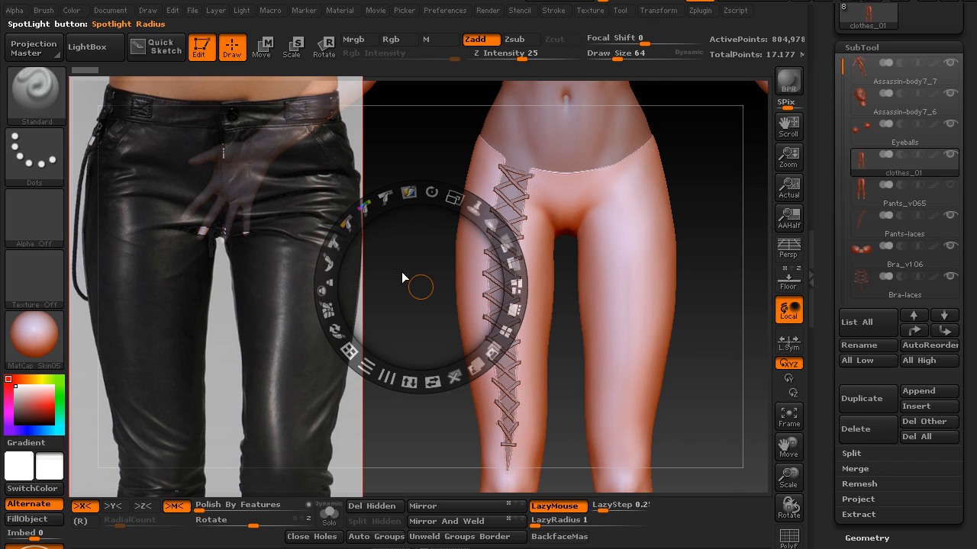
mouse_move(418, 269)
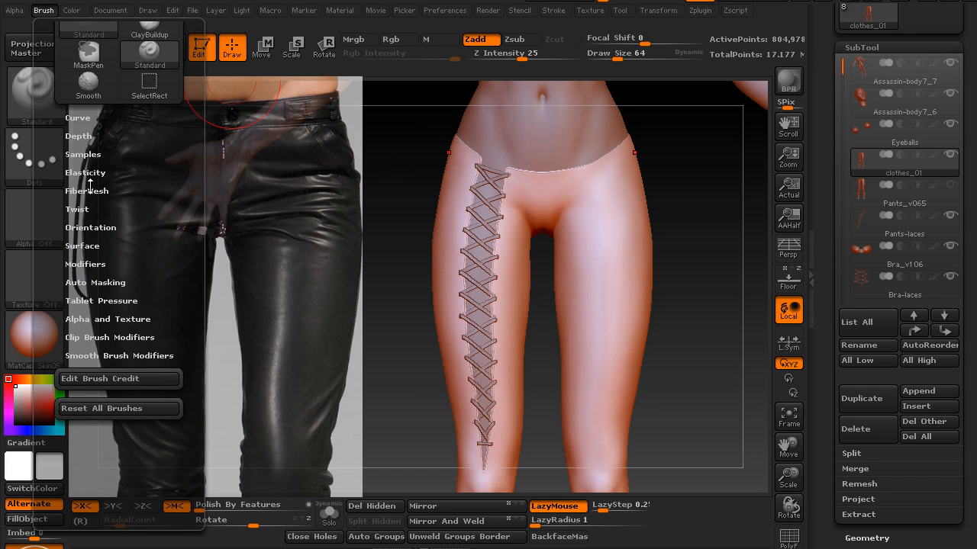
Enable Spotlight Projection in Brush Samples and finish positioning the enlarged pants overlay
left_click(83, 154)
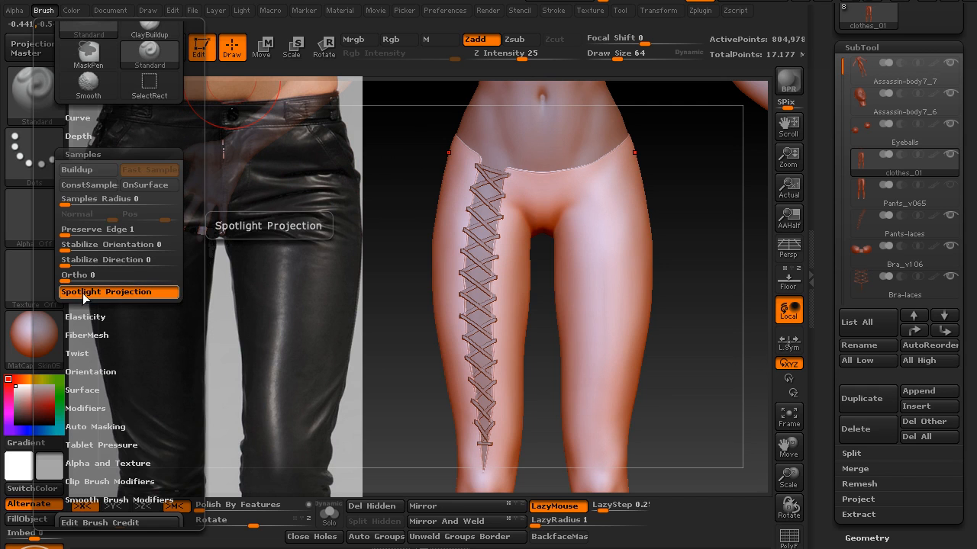
mouse_move(98, 305)
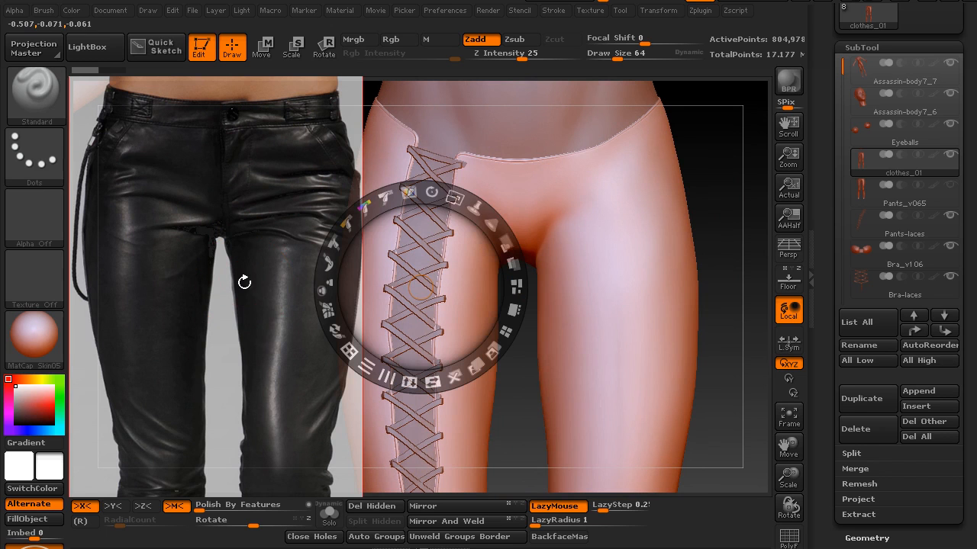
left_click(507, 250)
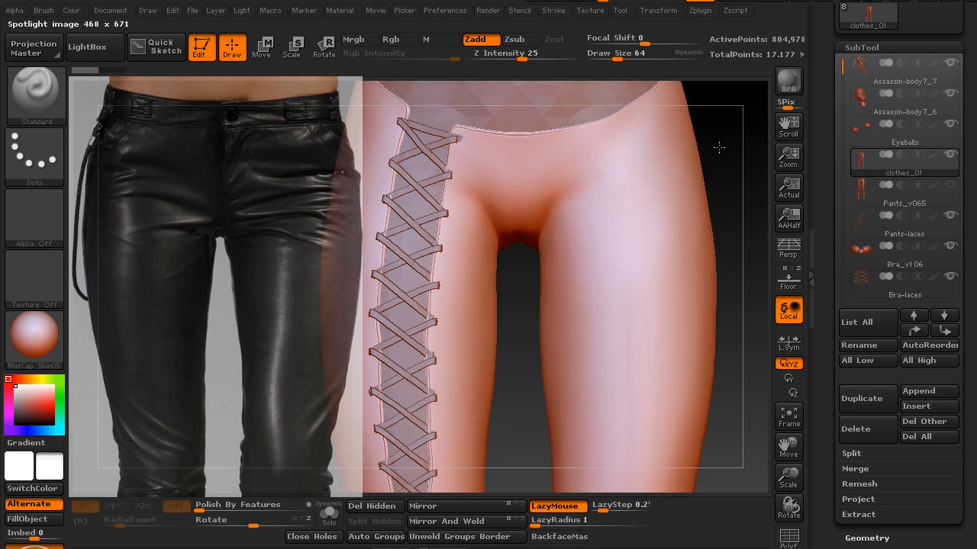
Zoom out to show both legs and lower Draw Size from 64 to 49
left_click_drag(718, 146, 649, 183)
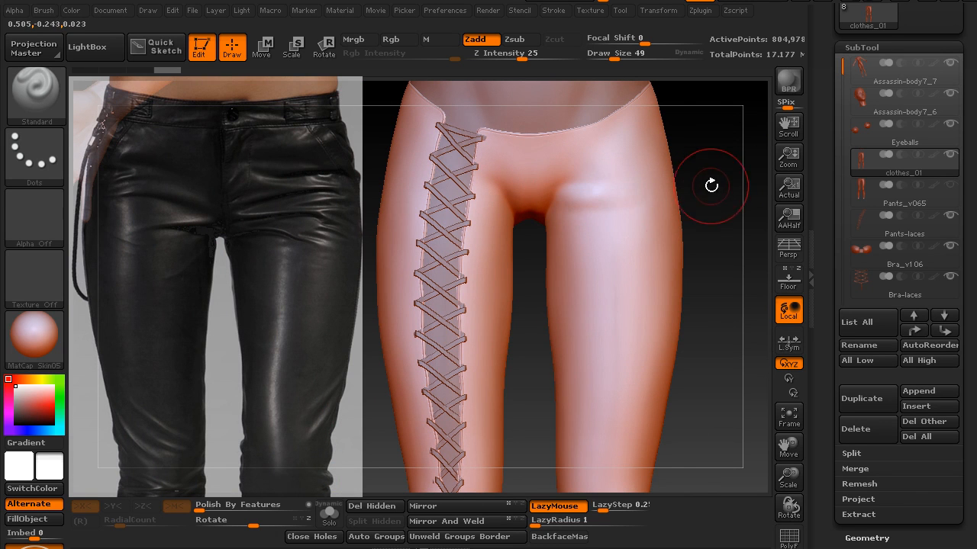
mouse_move(641, 238)
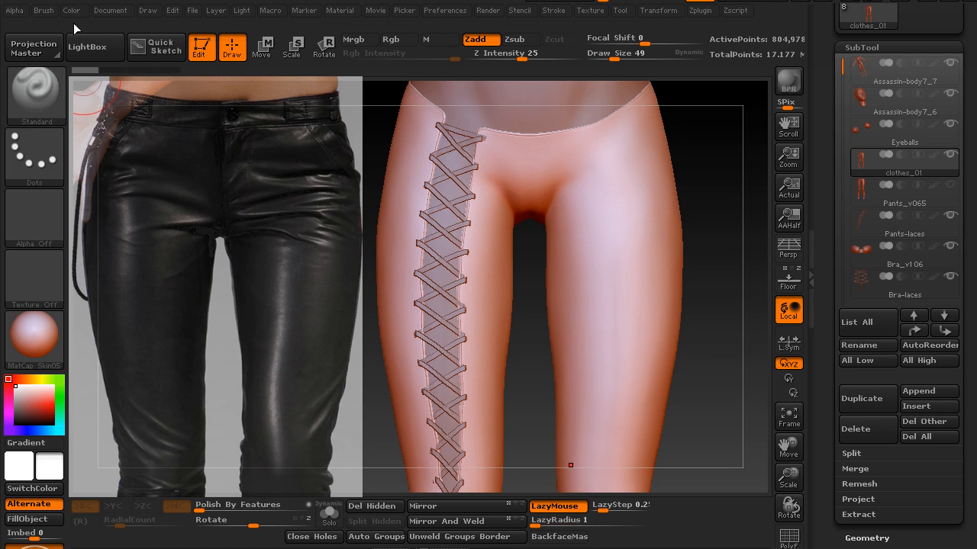
left_click(42, 9)
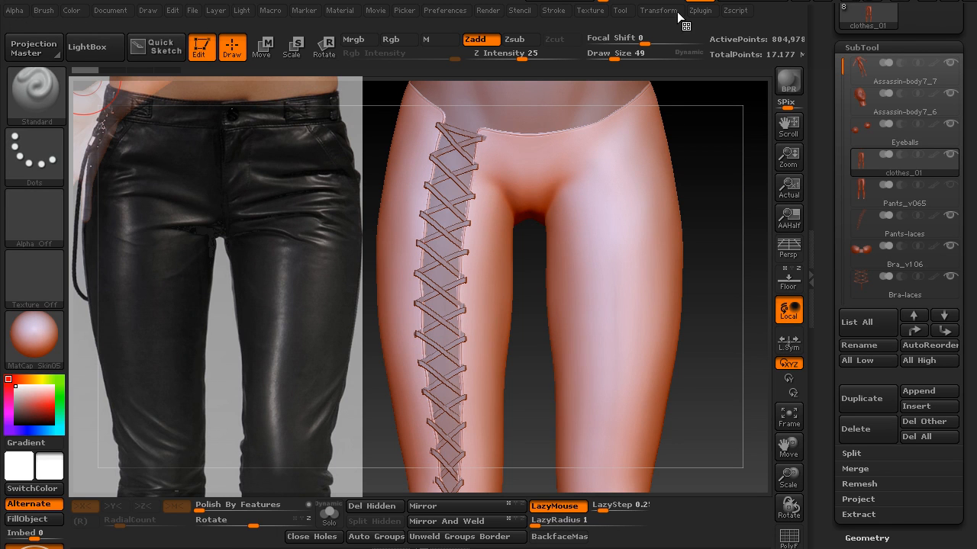
Set LazyStep to 0 in the Stroke menu and test a stroke on the thigh
left_click(554, 9)
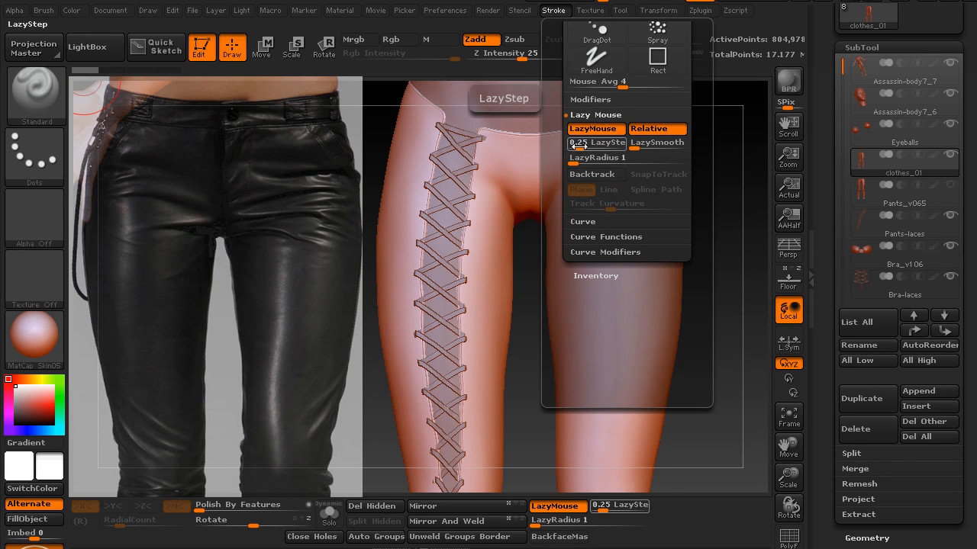
left_click_drag(611, 144, 577, 143)
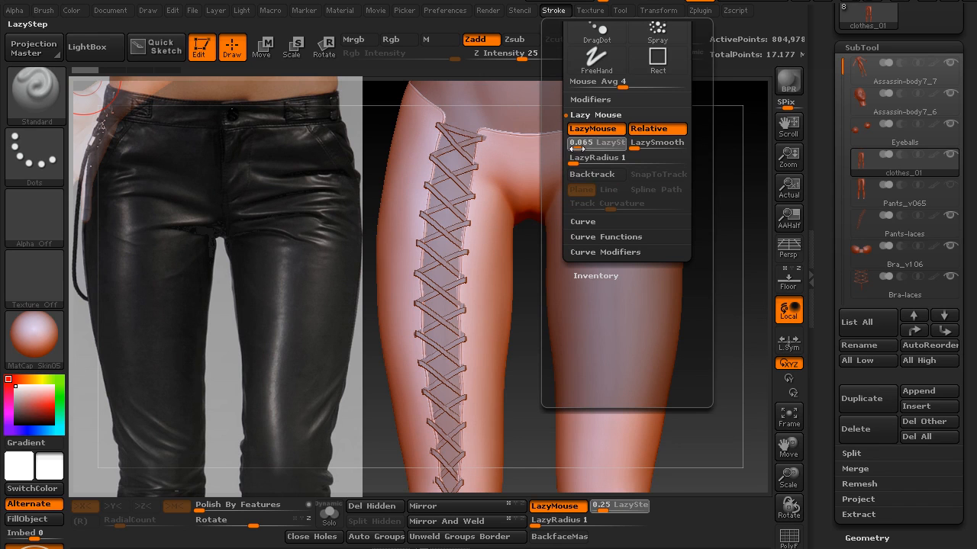
left_click_drag(595, 144, 577, 143)
type("0.0104")
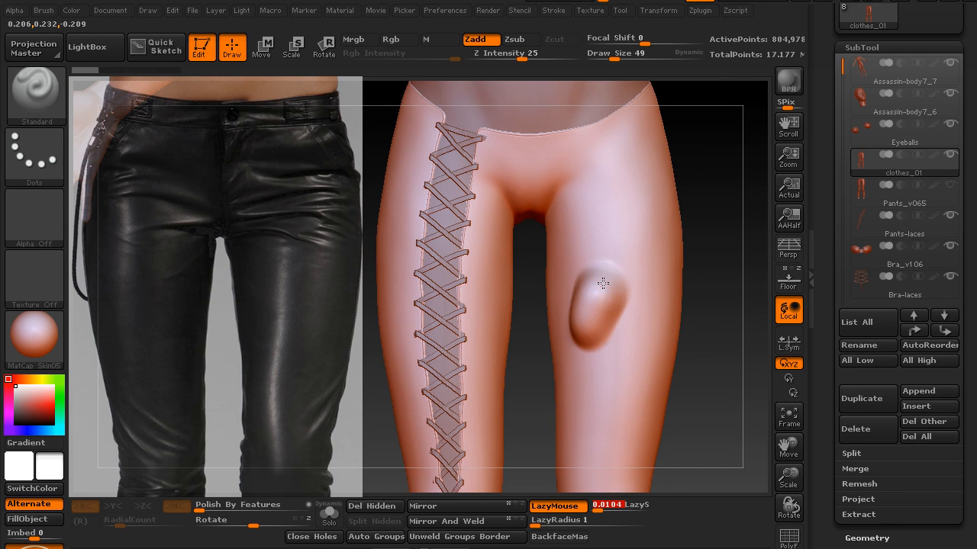
left_click_drag(603, 282, 626, 213)
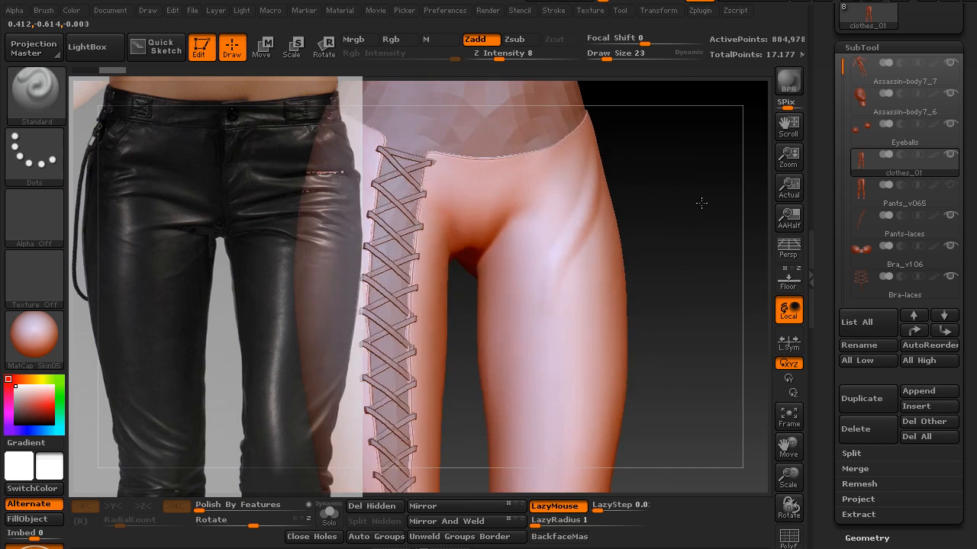
Begin sculpting fold creases at low intensity on the pants near the crotch
left_click(595, 191)
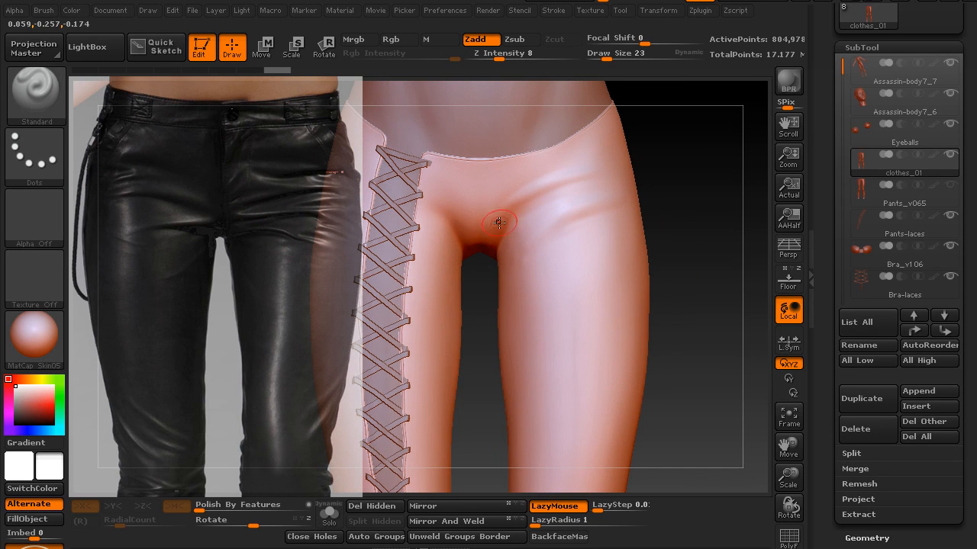
mouse_move(550, 208)
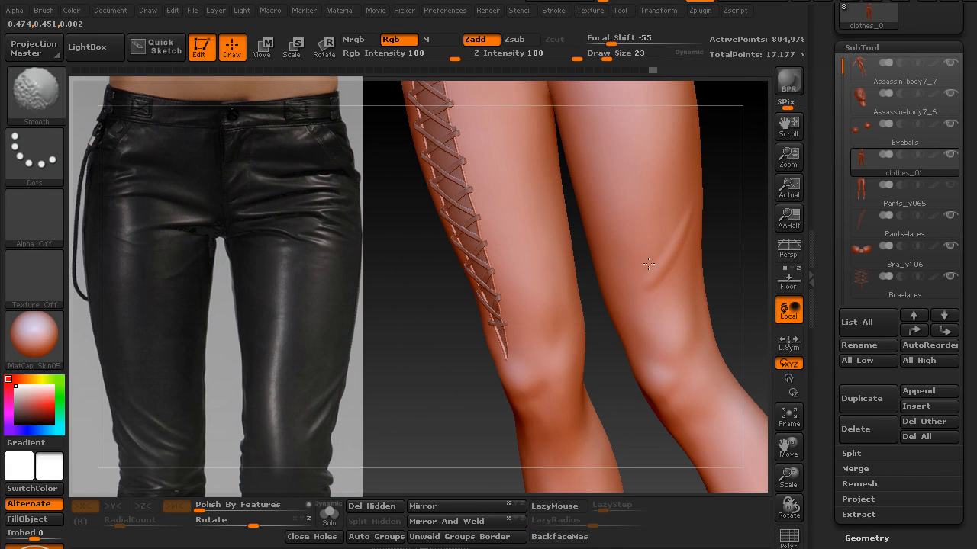
Switch the model from the shiny MatCap to a plain grey standard material
left_click_drag(649, 266, 699, 185)
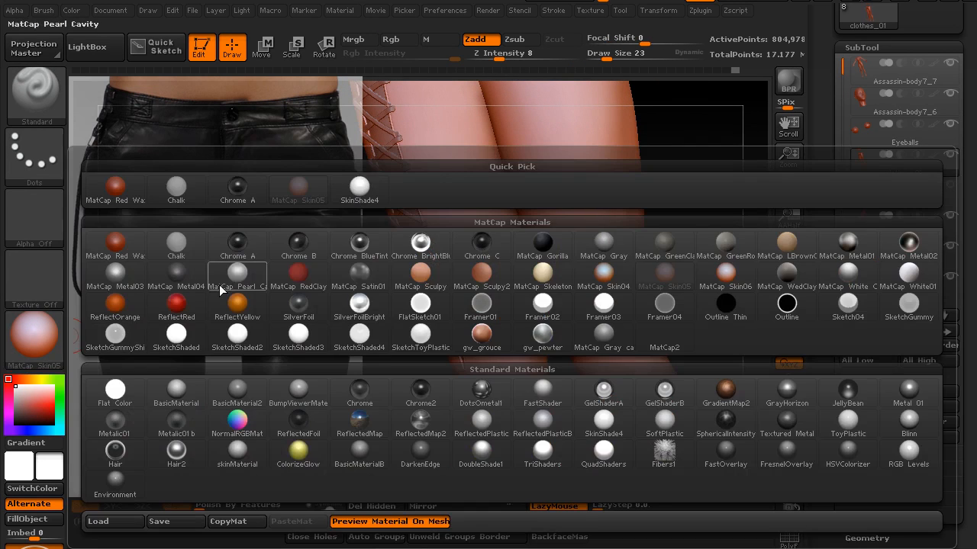
left_click(176, 390)
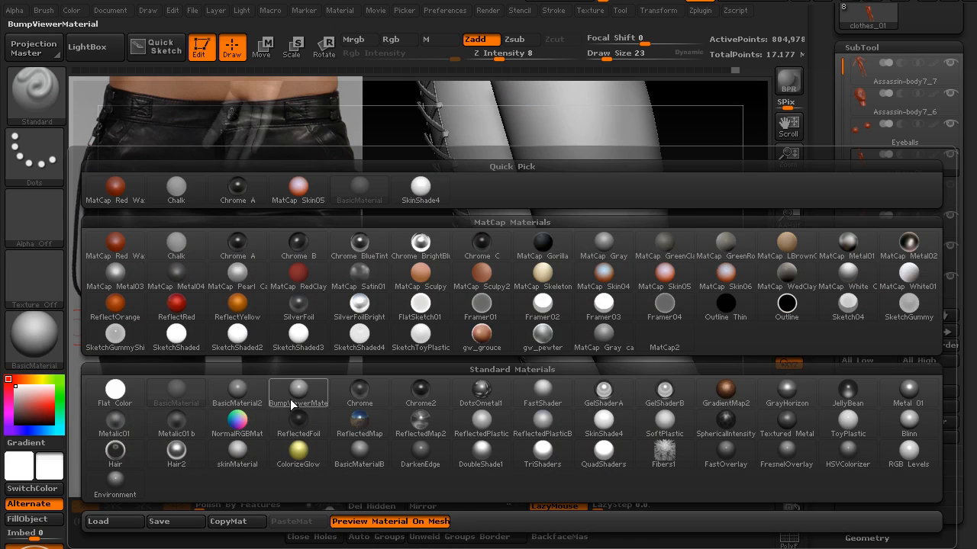
left_click(298, 305)
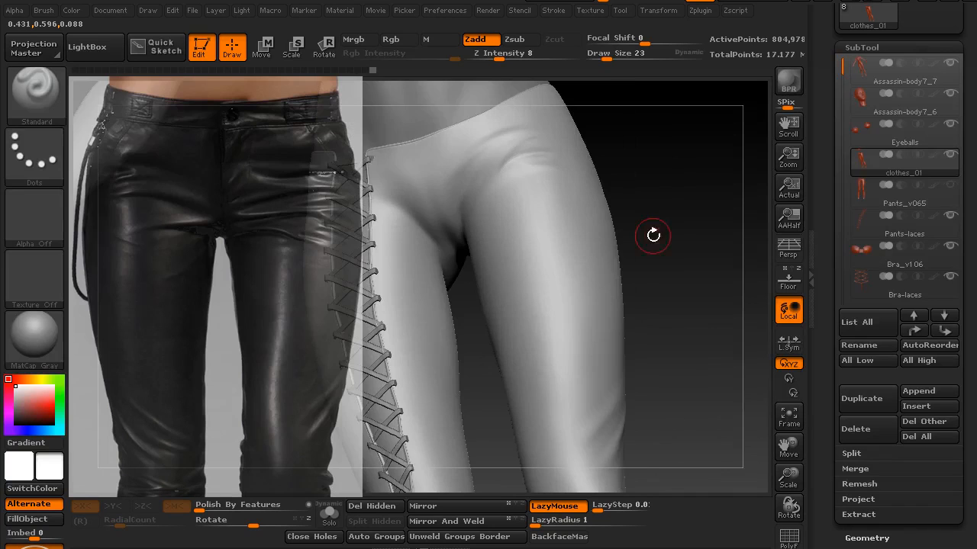
Sculpt soft folds around the crotch and deepen a crease along the hip
left_click_drag(653, 235, 666, 233)
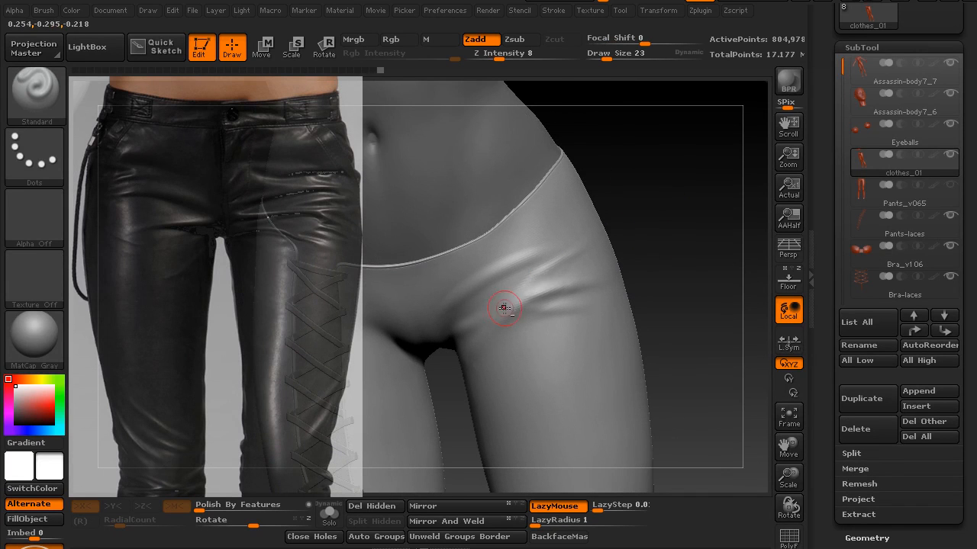
left_click_drag(504, 309, 576, 205)
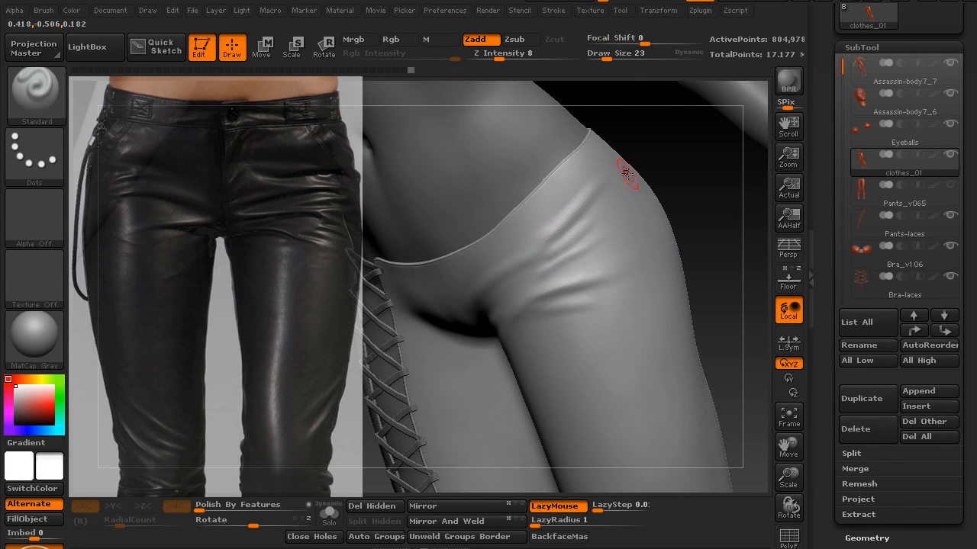
mouse_move(568, 227)
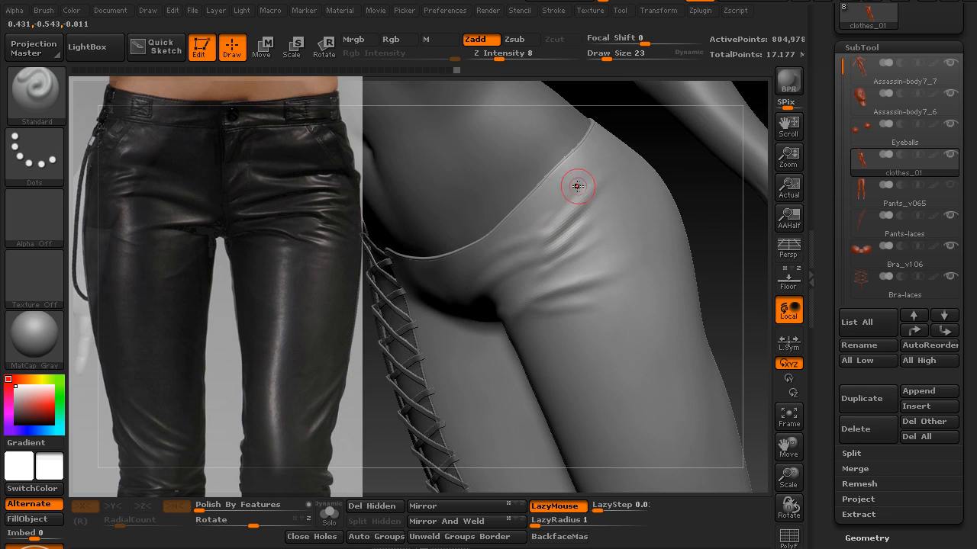
left_click_drag(577, 186, 702, 231)
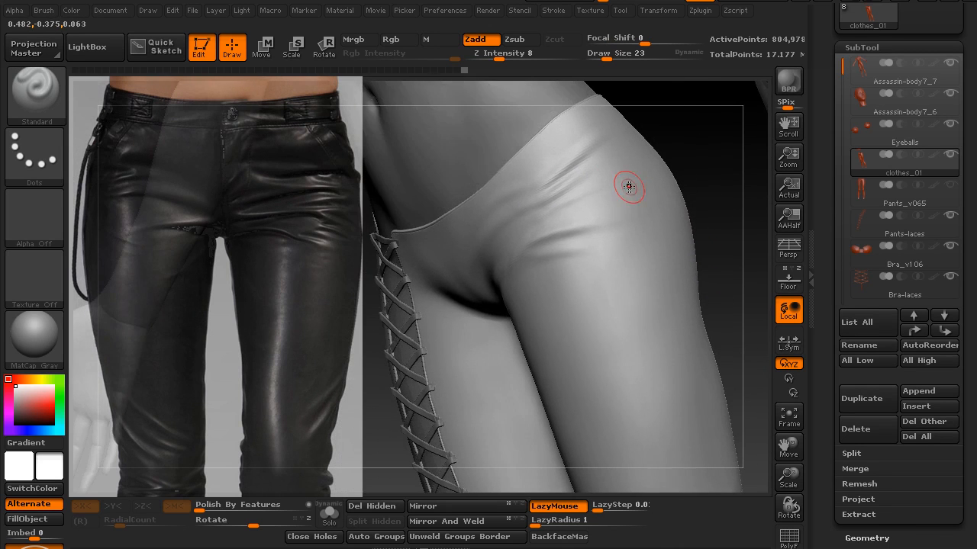
left_click_drag(627, 186, 583, 195)
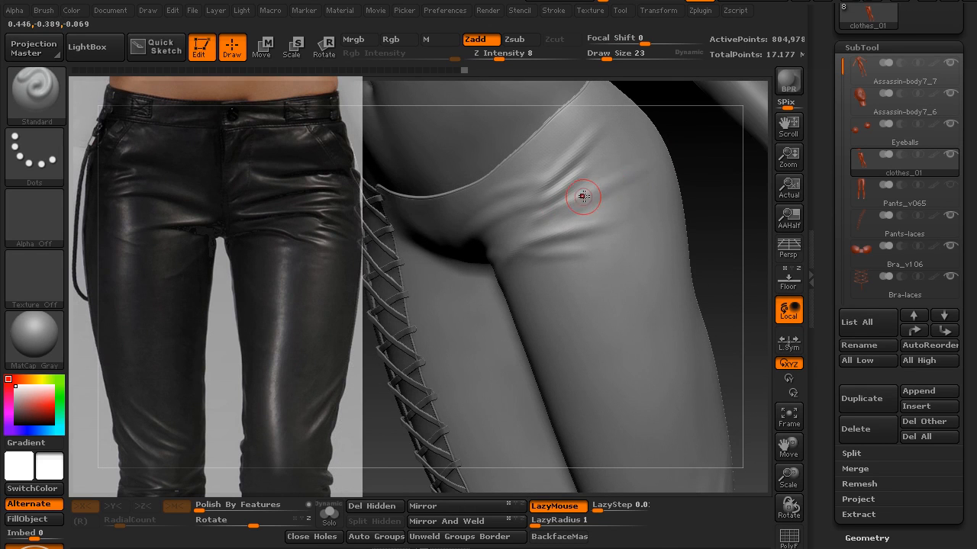
mouse_move(619, 195)
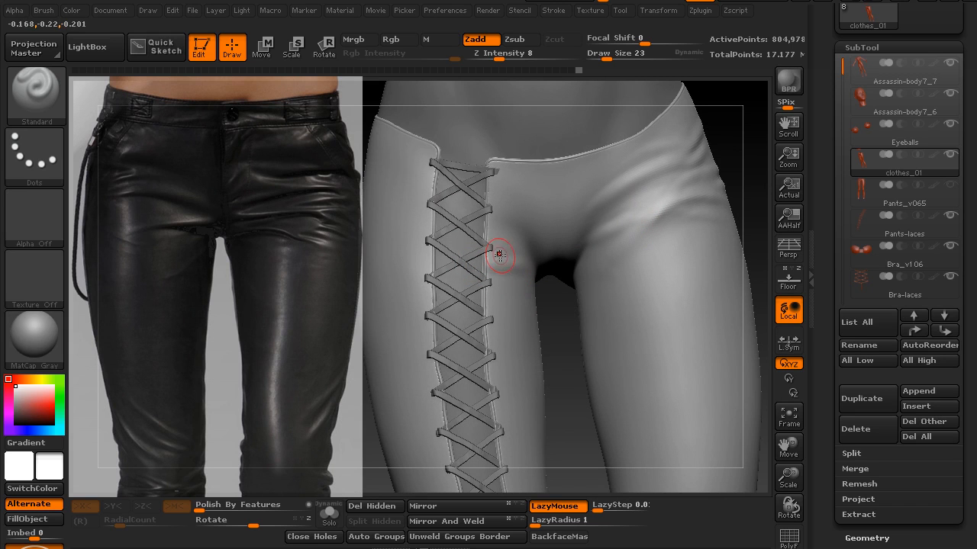
mouse_move(517, 257)
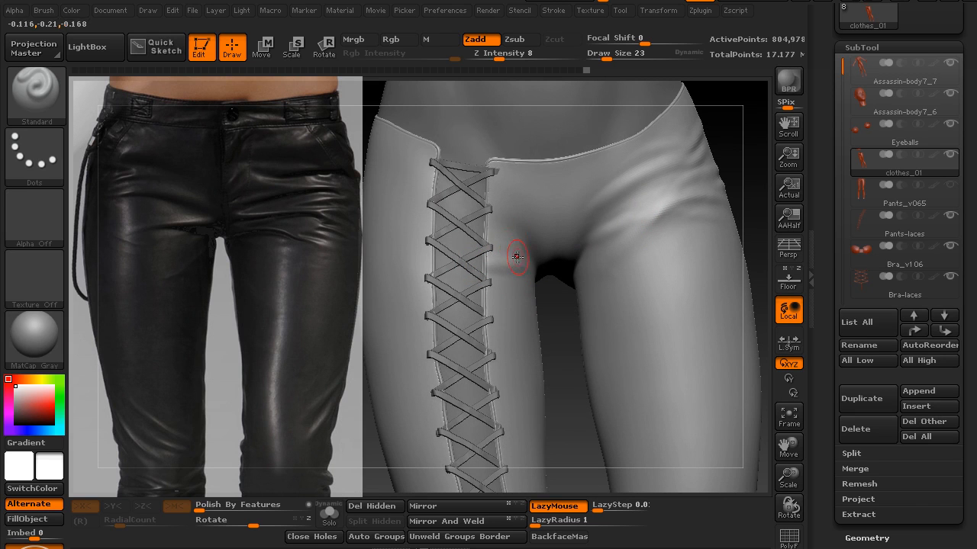
mouse_move(458, 223)
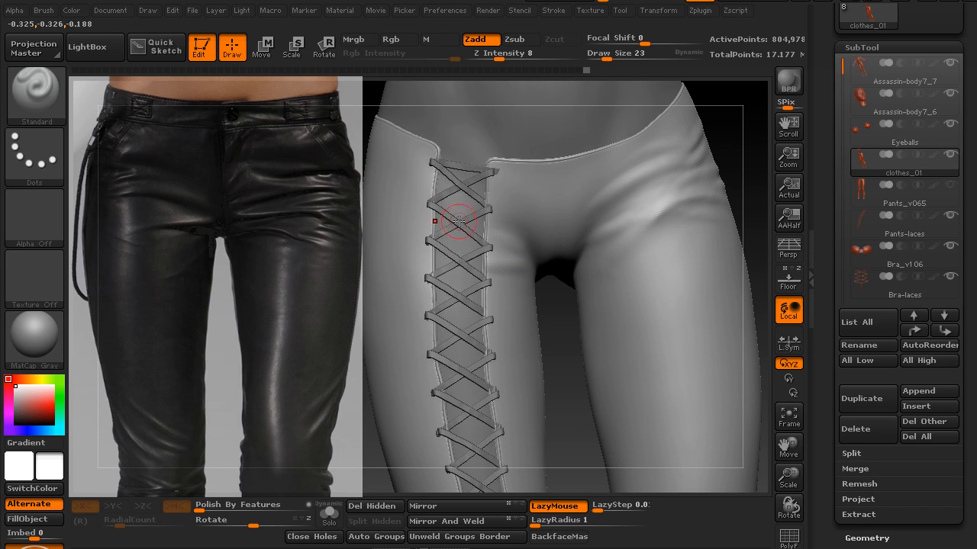
mouse_move(412, 226)
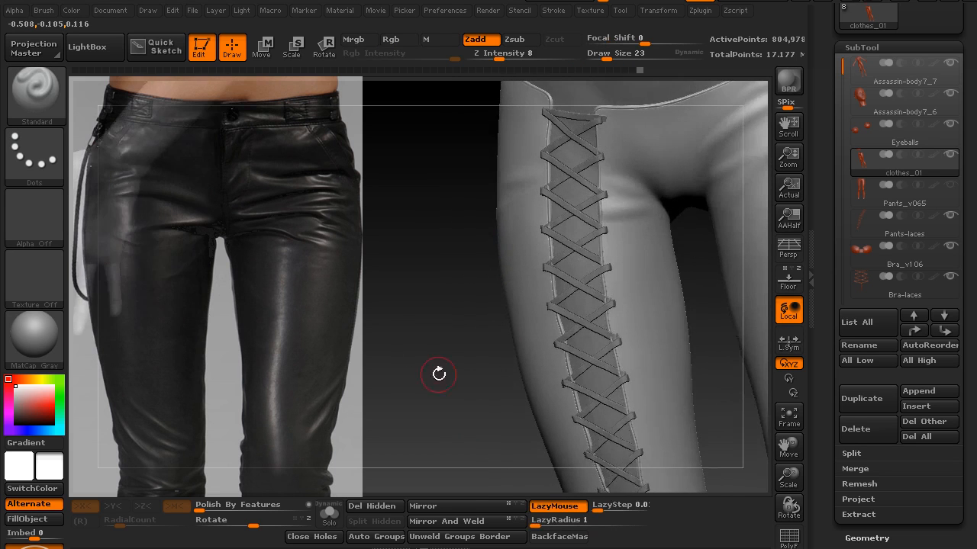
Zoom in on the laced side seam and switch to the Move brush to push its edges
left_click_drag(440, 374, 656, 339)
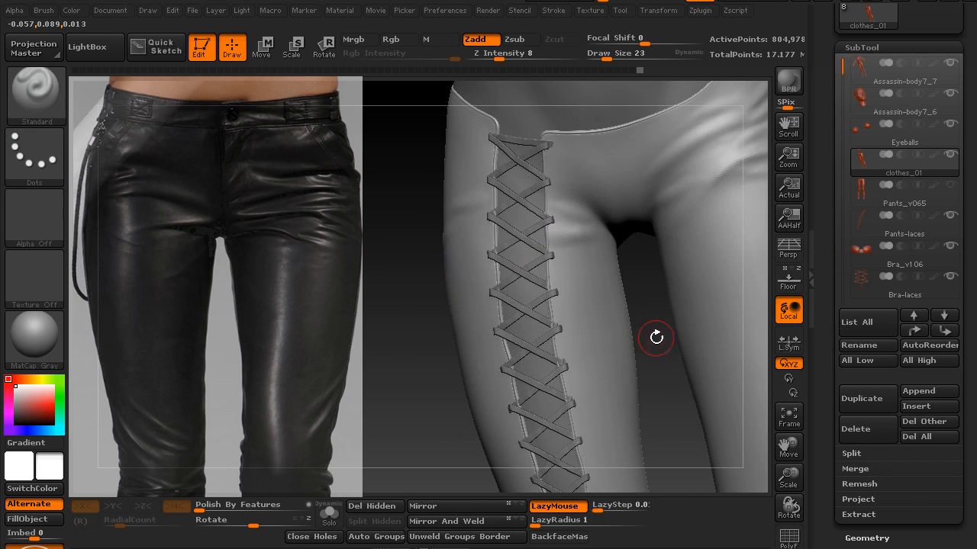
left_click_drag(656, 339, 666, 134)
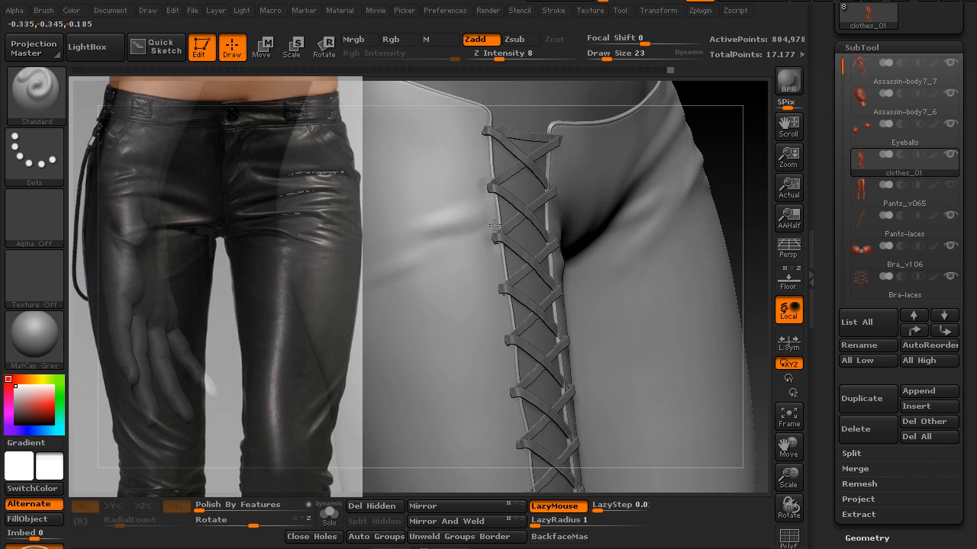
left_click(485, 131)
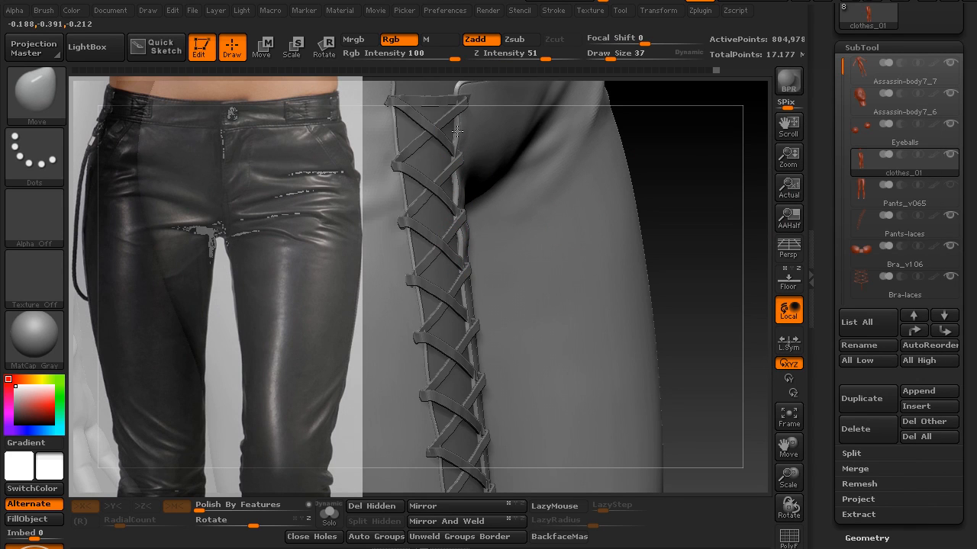
mouse_move(461, 305)
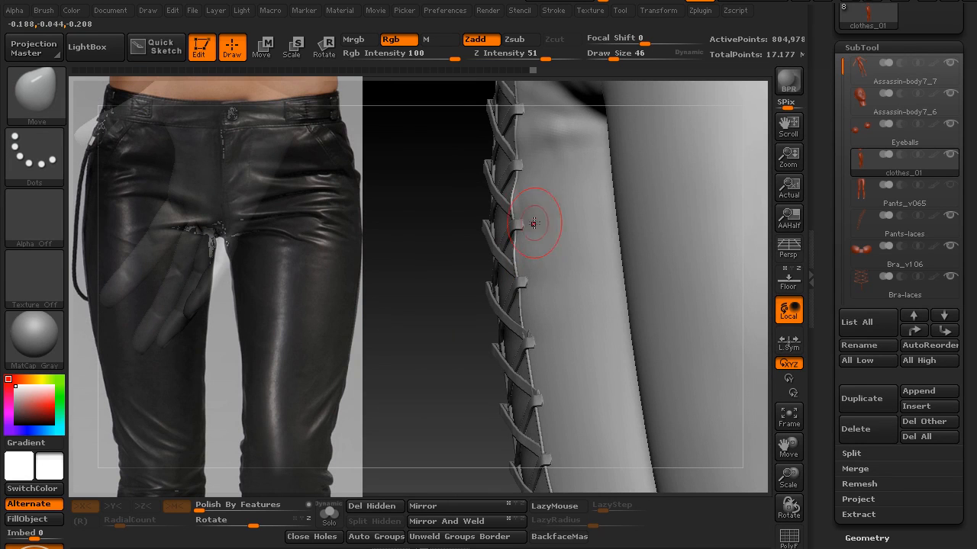
mouse_move(419, 351)
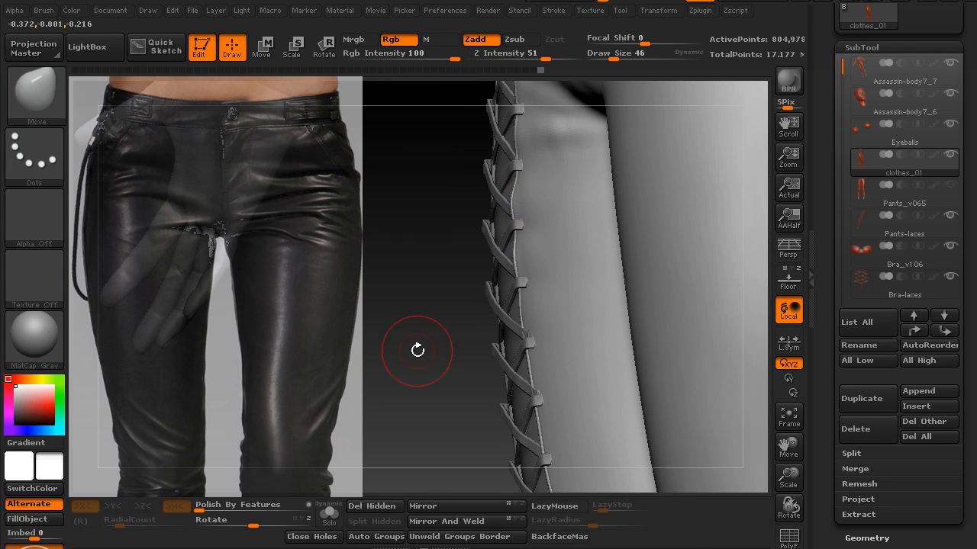
Turn the figure to the chest and select the bra band SubTool for sculpting
left_click_drag(418, 351, 634, 380)
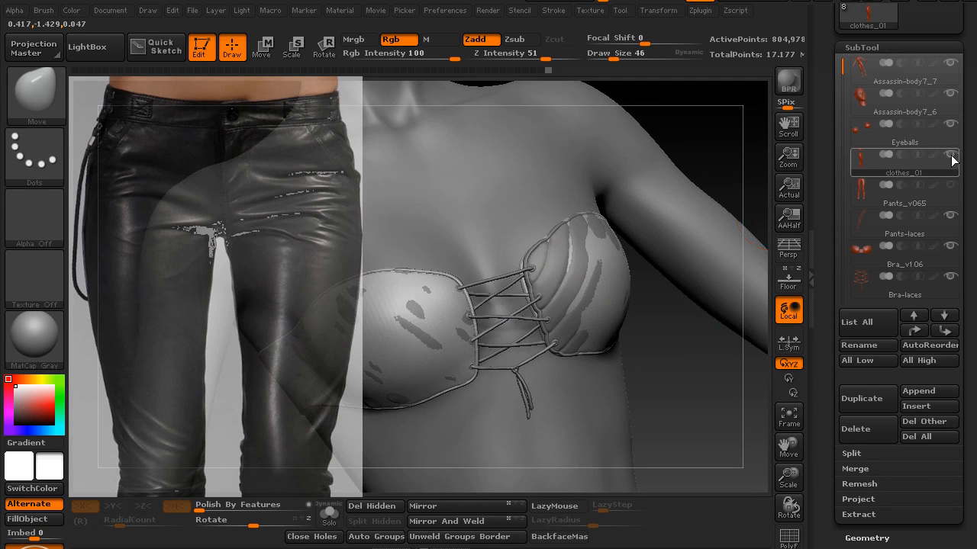
left_click(904, 192)
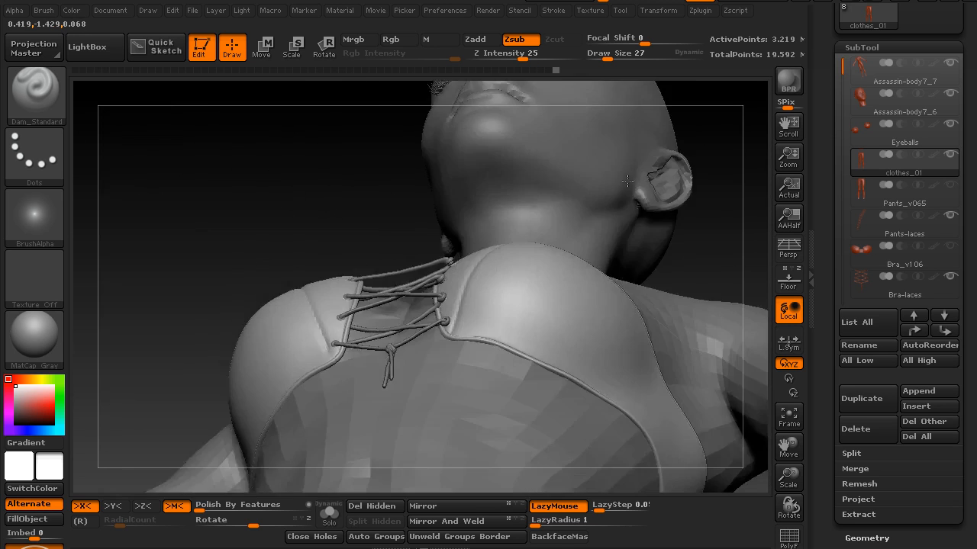
Carve vertical pleat creases around the bra band's front, sides, top edge and back with Dam_Standard size 27
left_click_drag(626, 183, 582, 374)
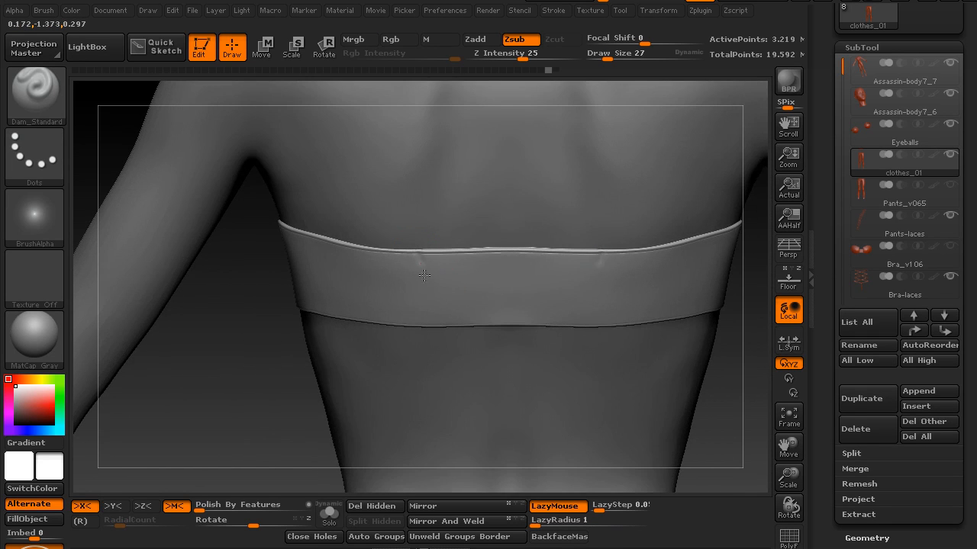
left_click_drag(424, 275, 397, 305)
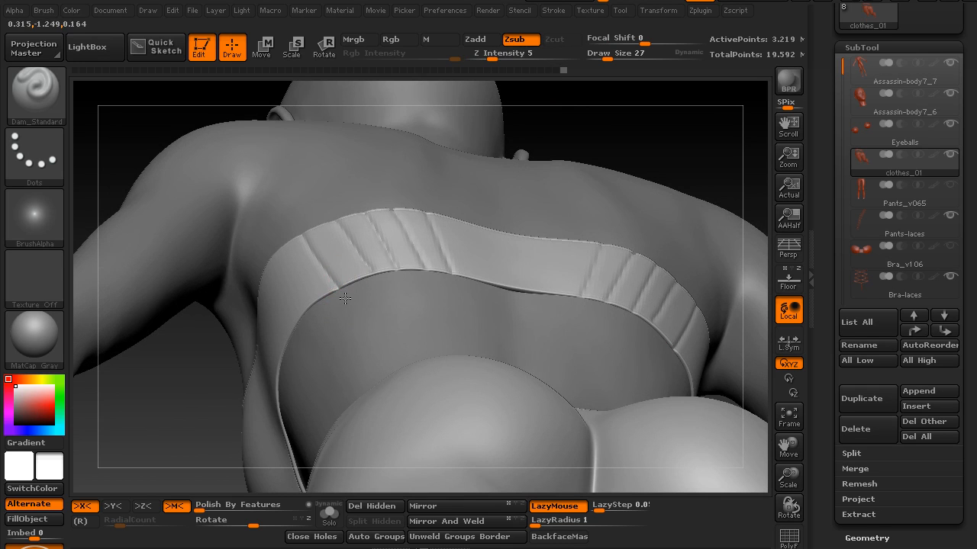
left_click_drag(345, 298, 268, 334)
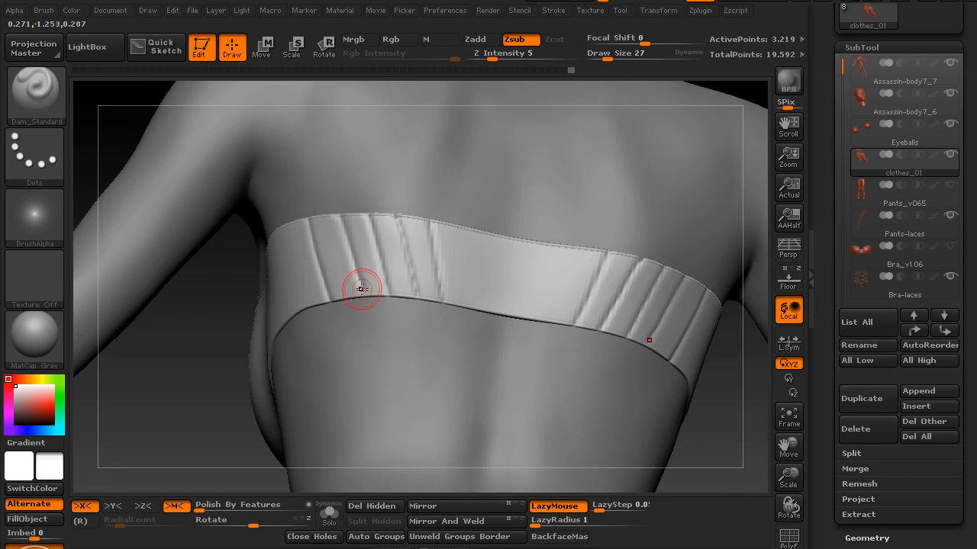
left_click_drag(359, 290, 226, 357)
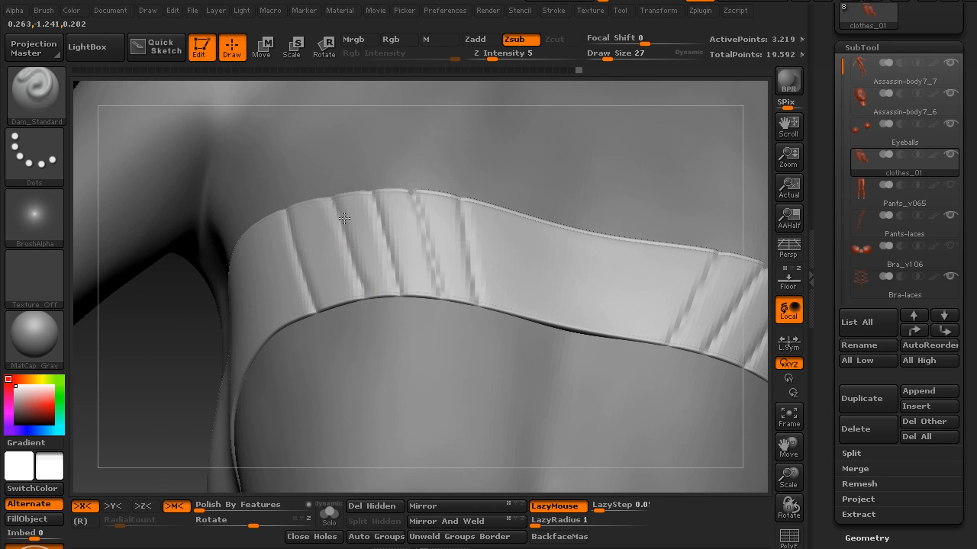
left_click_drag(343, 220, 503, 91)
type("8")
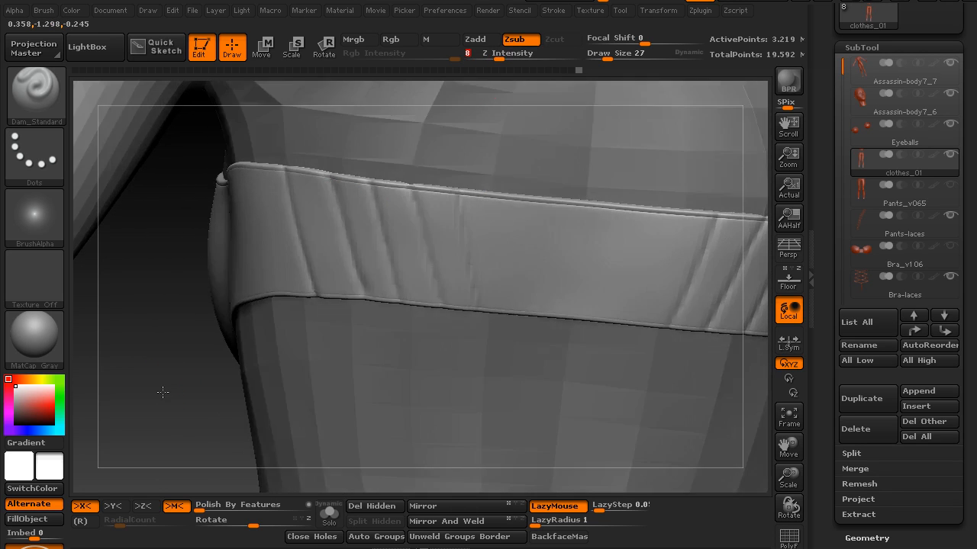
left_click_drag(162, 392, 394, 272)
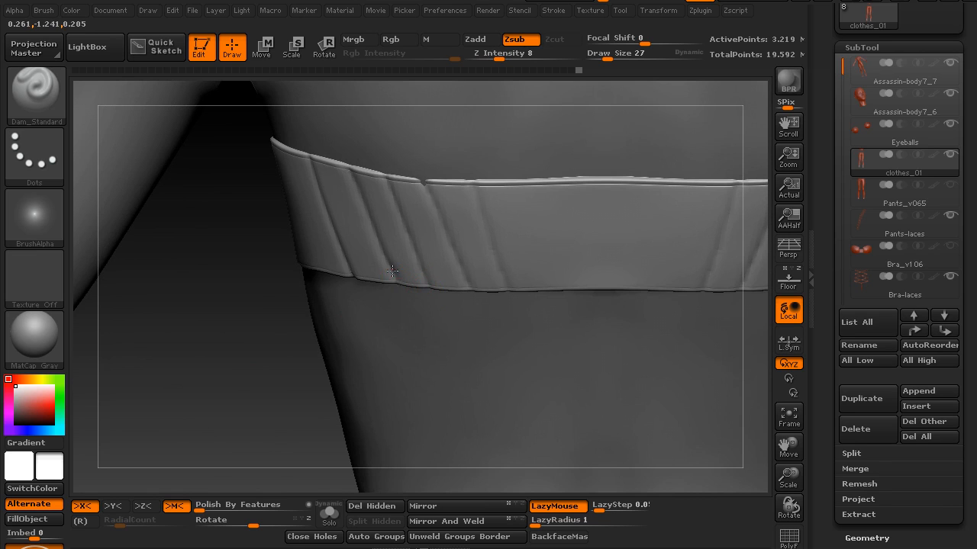
left_click_drag(394, 272, 348, 272)
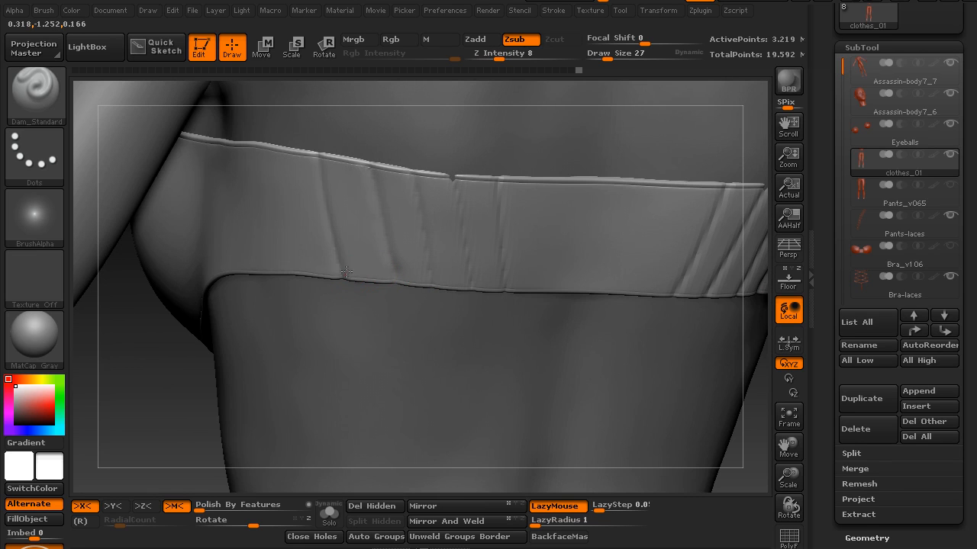
mouse_move(284, 193)
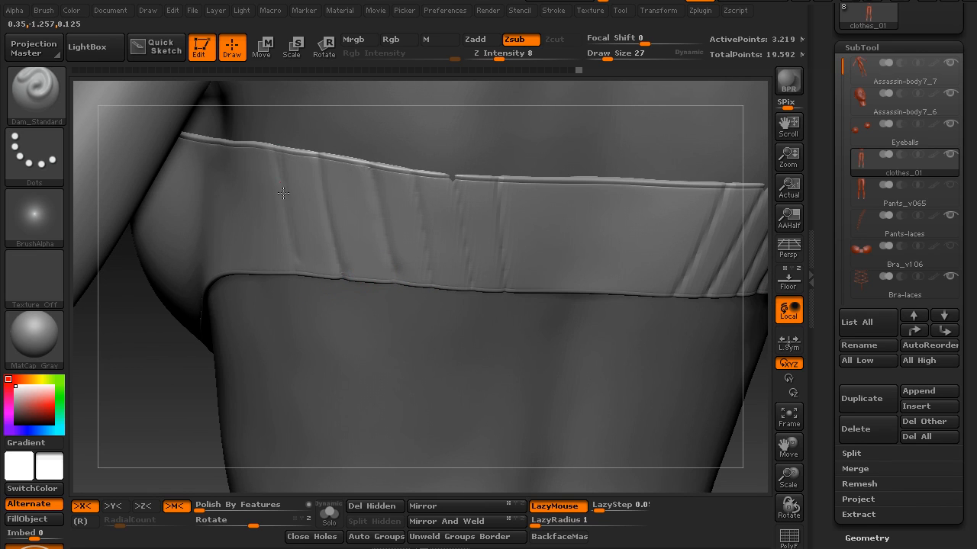